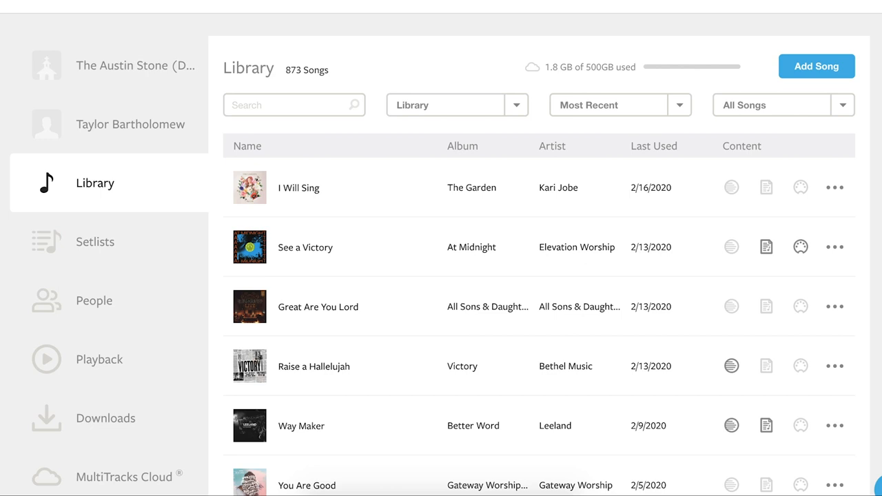
Step: Create the cloud song 'My New Song' with artist 'Me' in the library
left_click(816, 66)
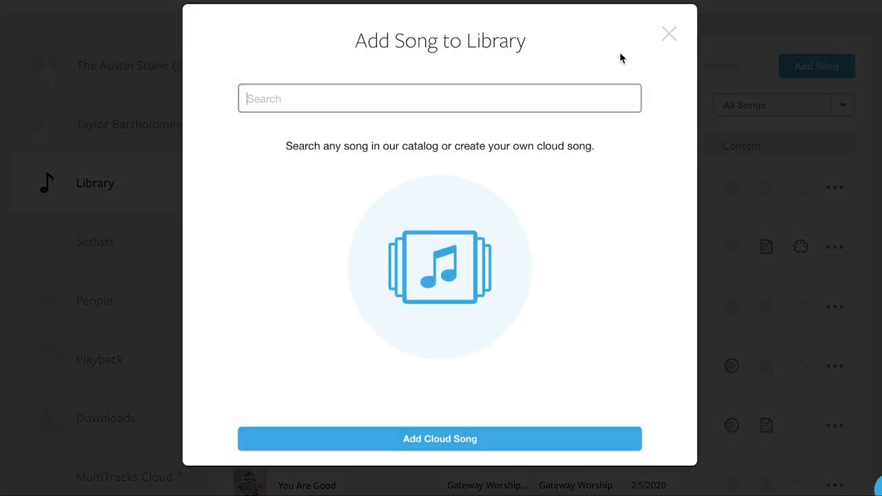
type("My New Song")
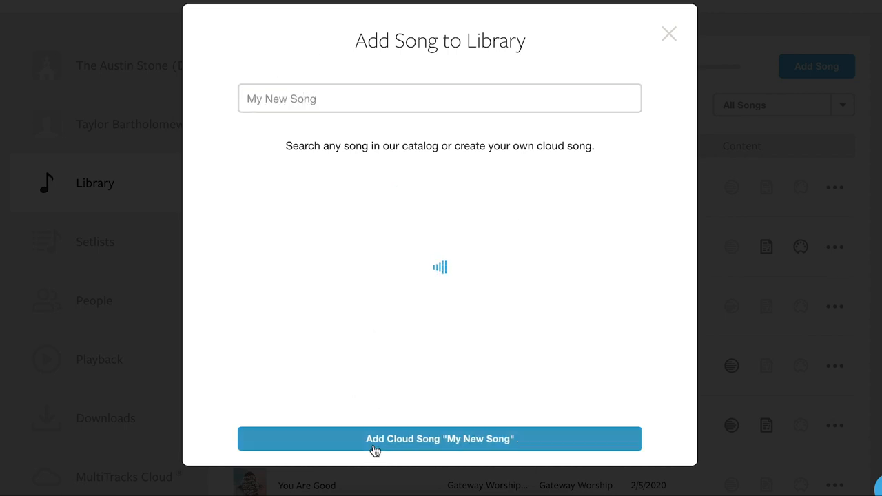
left_click(439, 439)
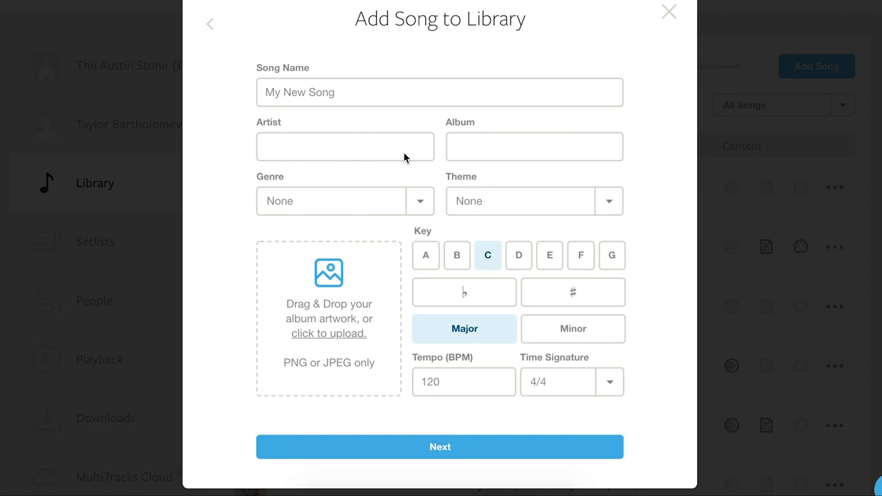
type("Me")
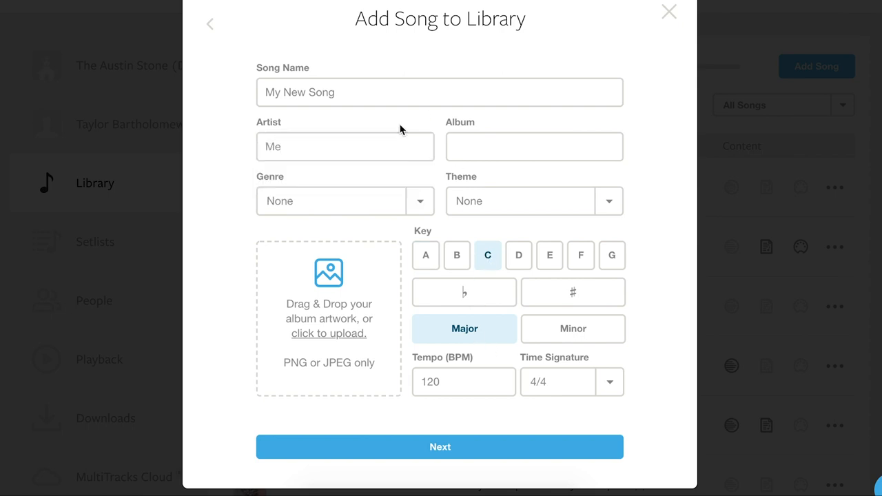
left_click(439, 446)
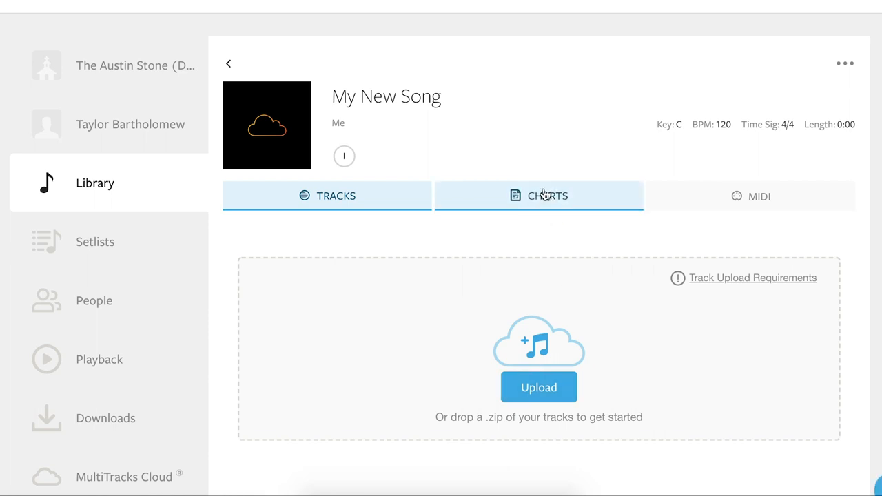
Step: Open the CHARTS tab on My New Song's page
left_click(538, 195)
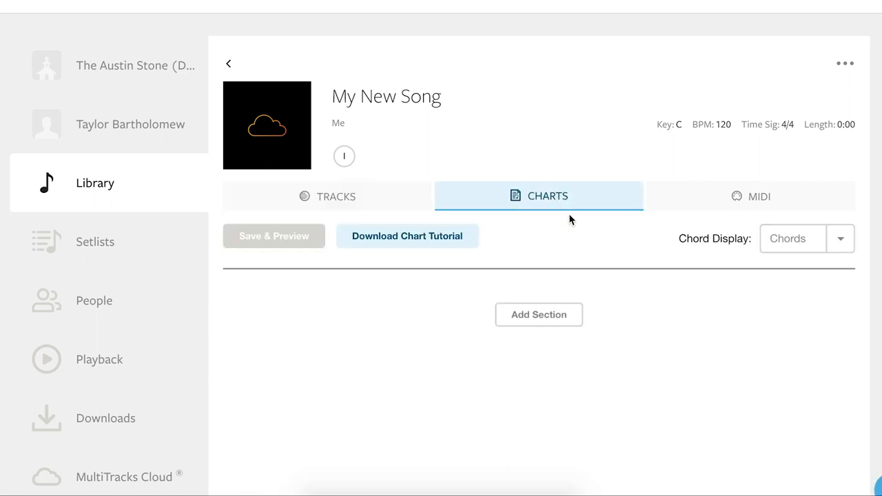
mouse_move(558, 274)
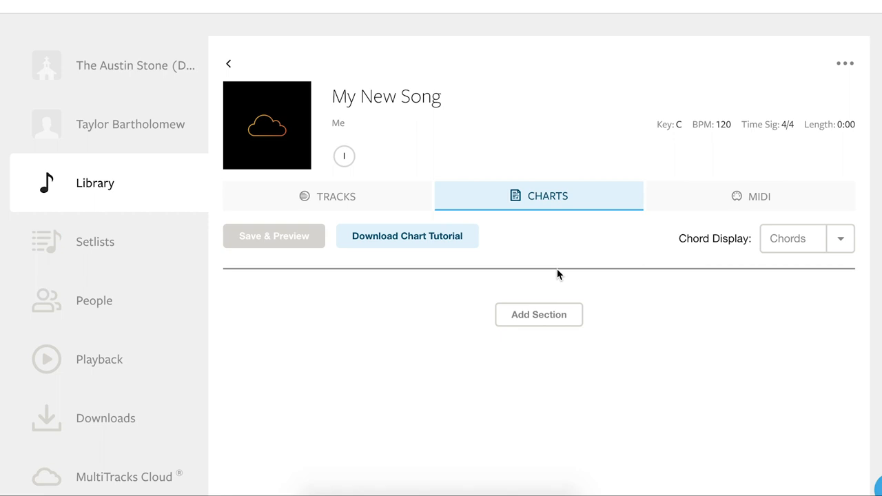
mouse_move(539, 315)
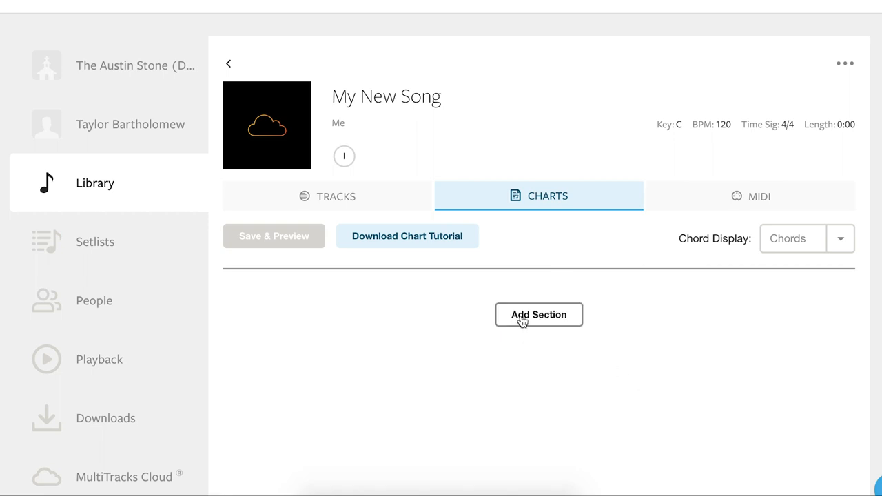
Step: Add two chart sections, typed Verse 1 and Intro
left_click(539, 315)
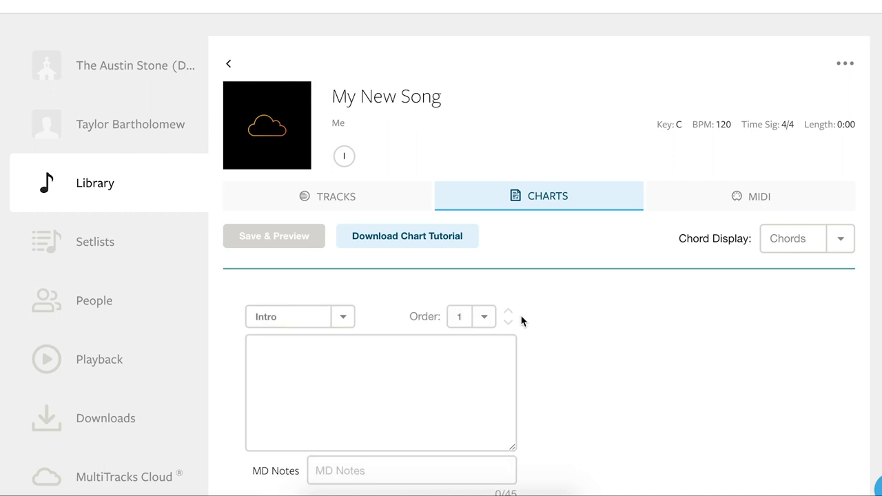
mouse_move(348, 318)
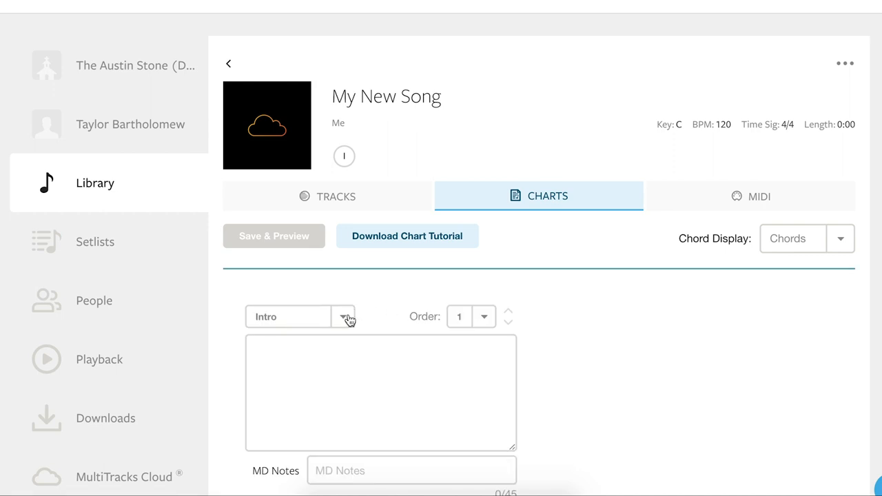
left_click(343, 316)
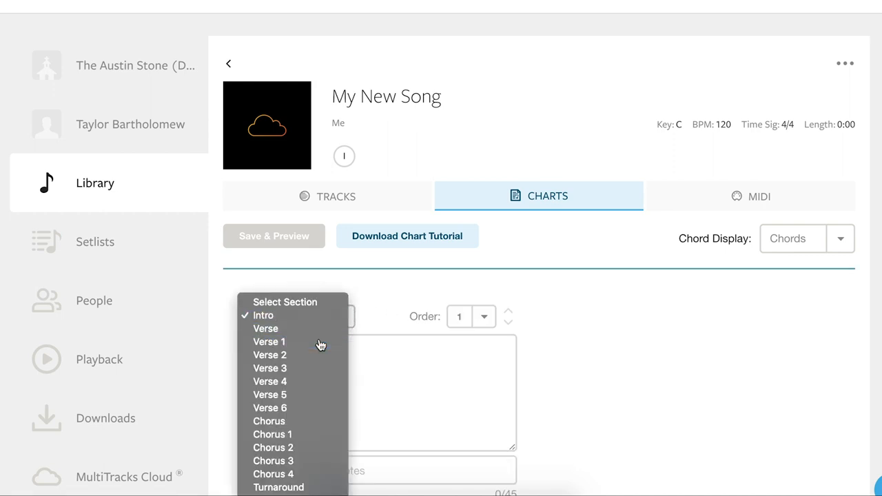
left_click(269, 341)
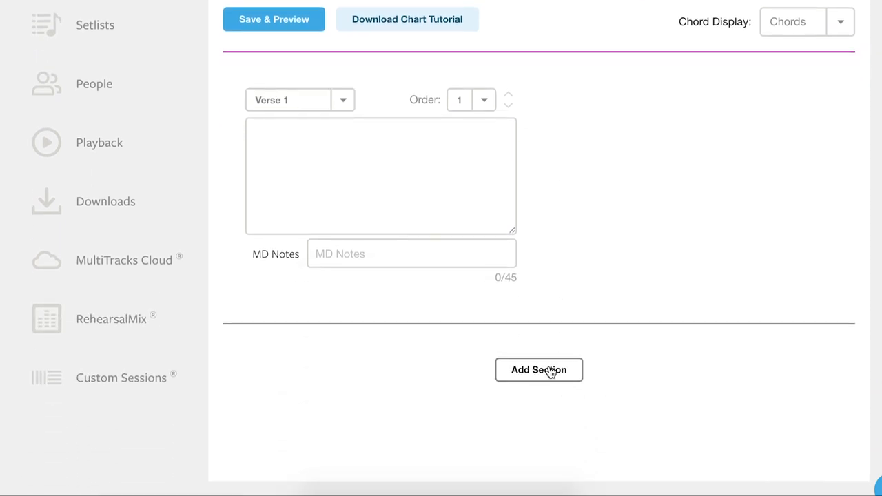
left_click(539, 370)
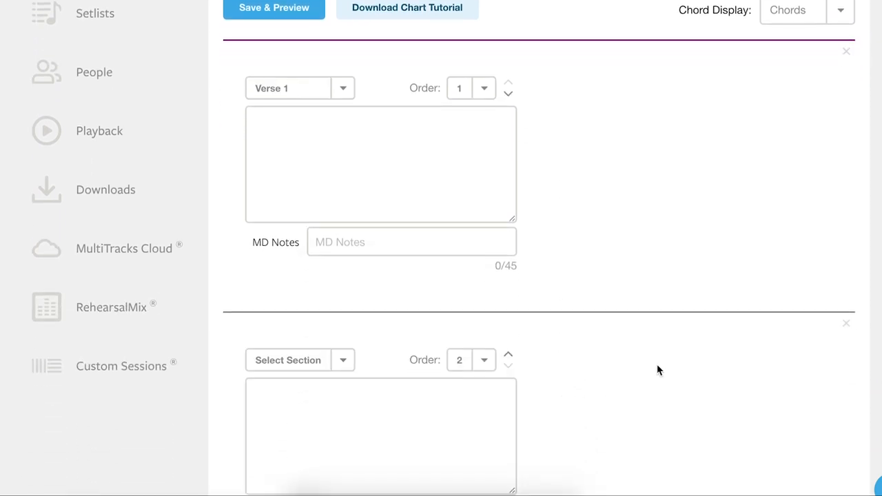
left_click(342, 360)
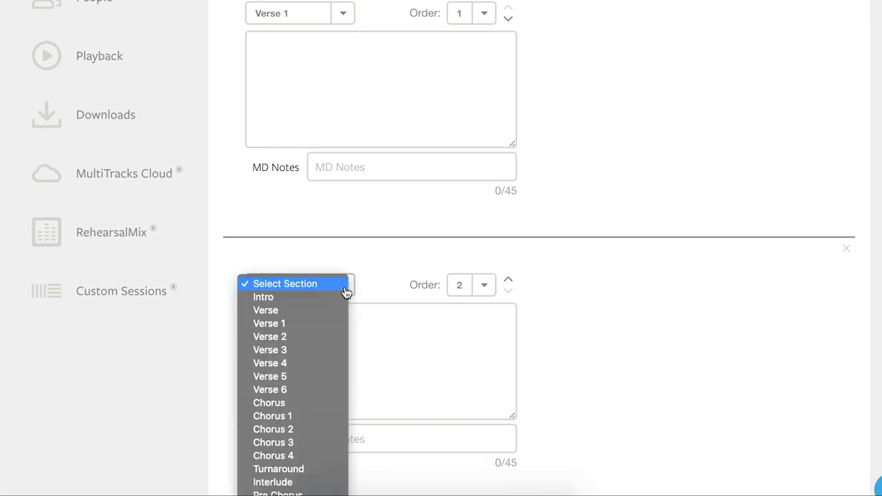
left_click(263, 297)
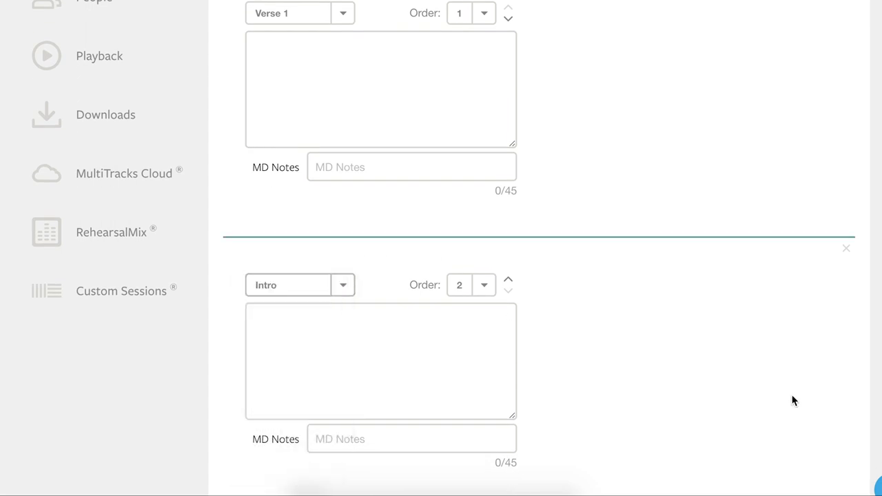
Step: Add a third chart section and choose its section type
scroll("down", 3)
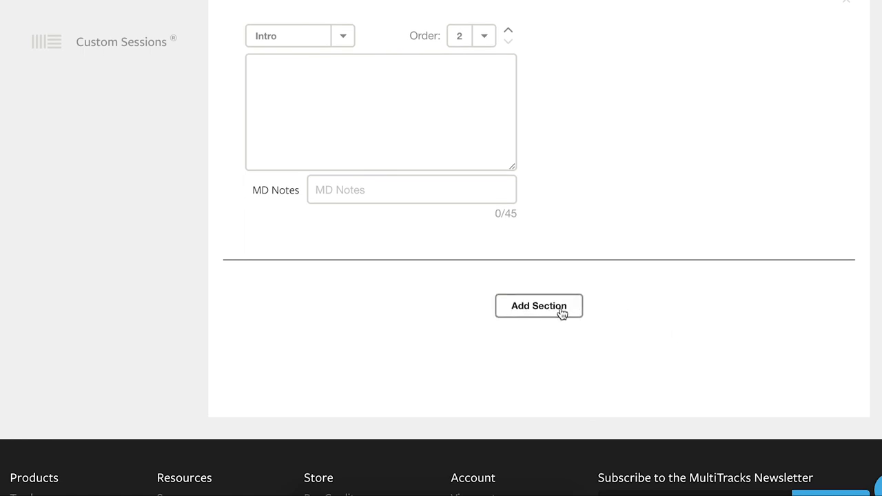
left_click(538, 306)
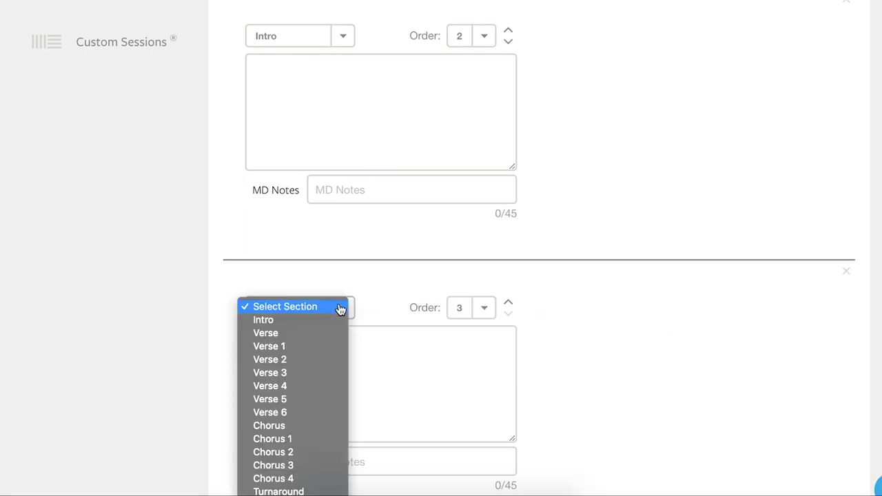
left_click(268, 425)
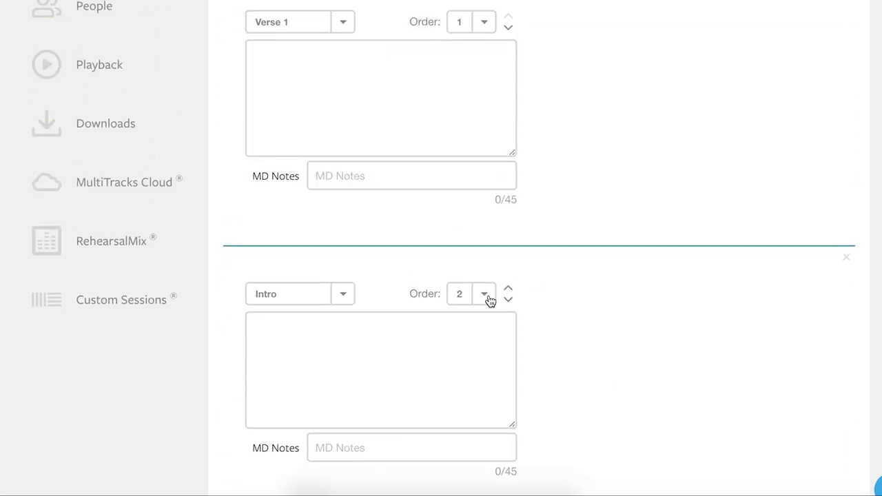
Step: Reorder the sections so Intro comes before Verse 1, with Chorus third
left_click(507, 286)
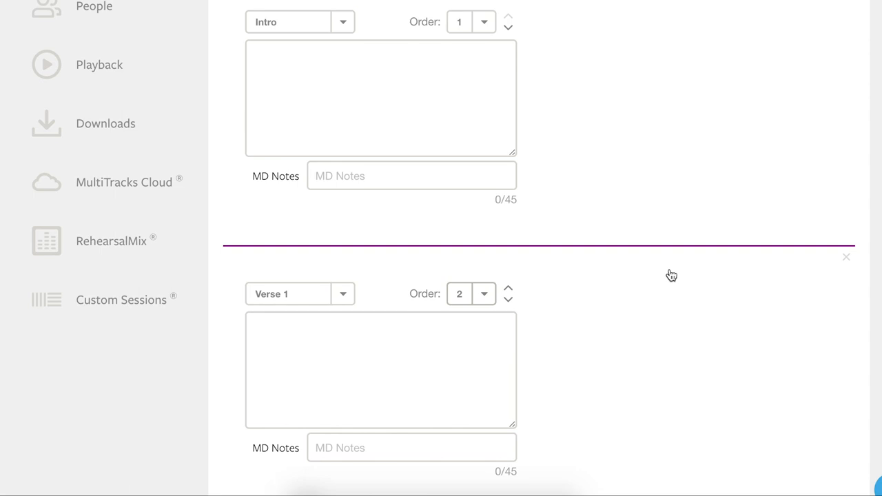
scroll("down", 3)
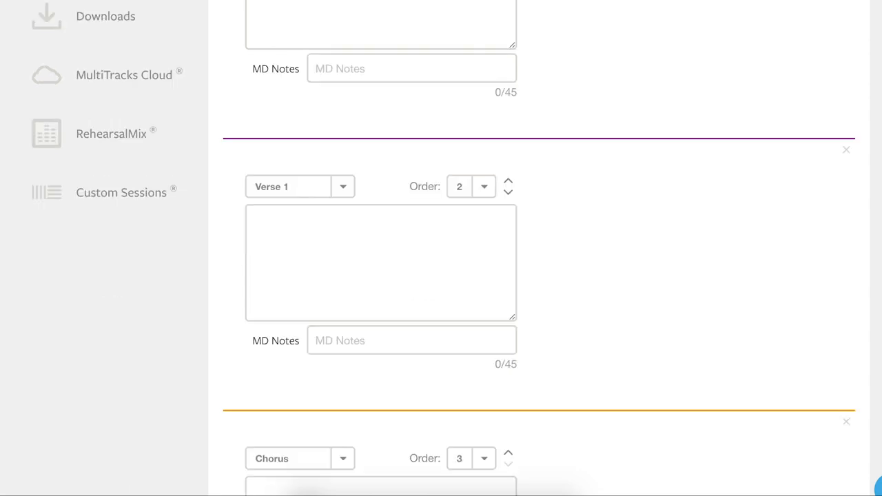
Step: Enter Verse 1 lyrics 'Here is the first line of lyrics' and 'Here is the second line'
type("Here is the first line of lyrics")
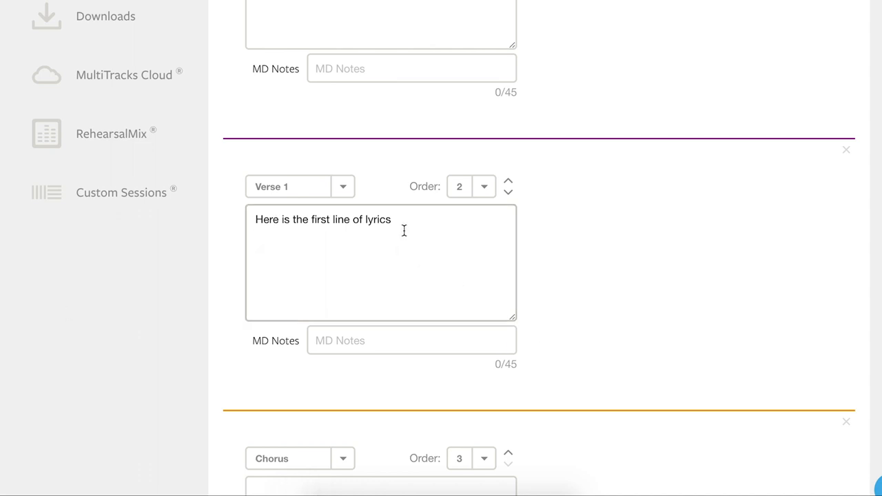
type("Here is the second line")
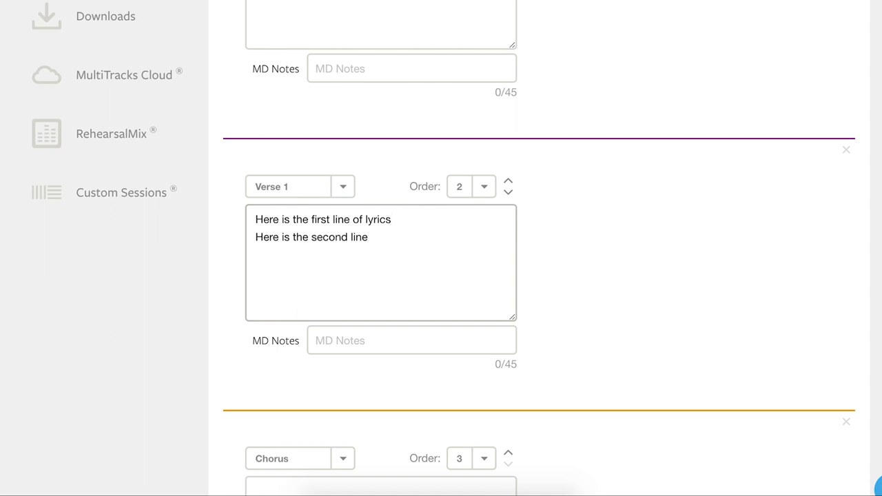
mouse_move(651, 323)
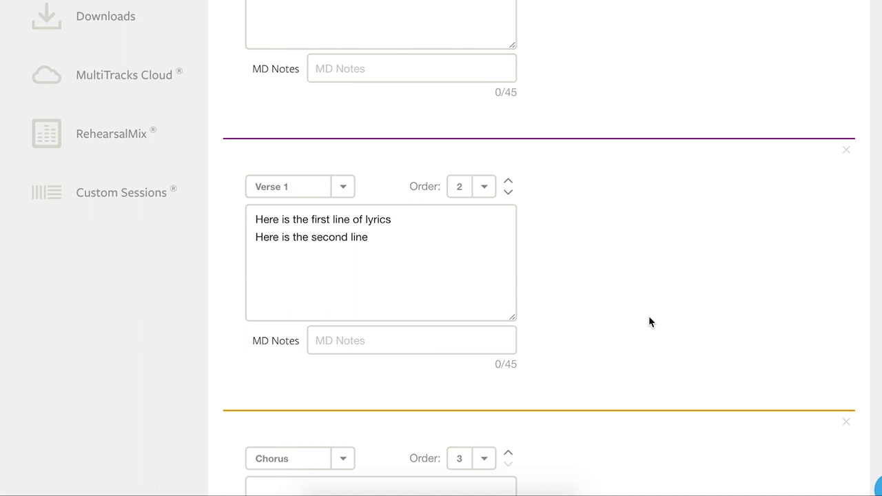
scroll("down", 3)
type(" [")
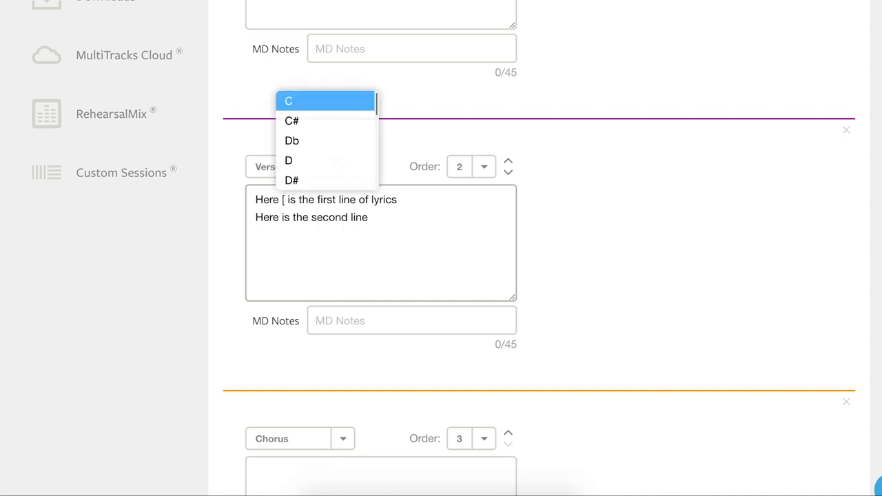
Step: Add a C chord before 'is' and an [F] chord inside 'lyrics'
left_click(288, 101)
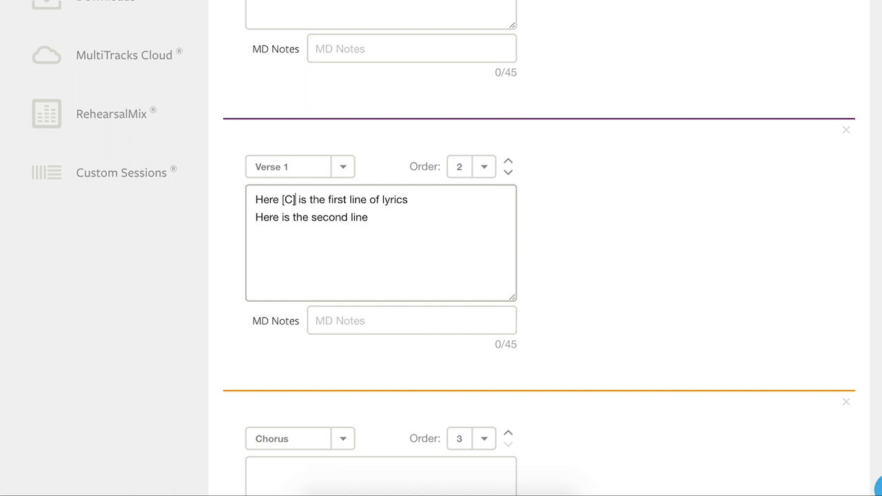
mouse_move(389, 200)
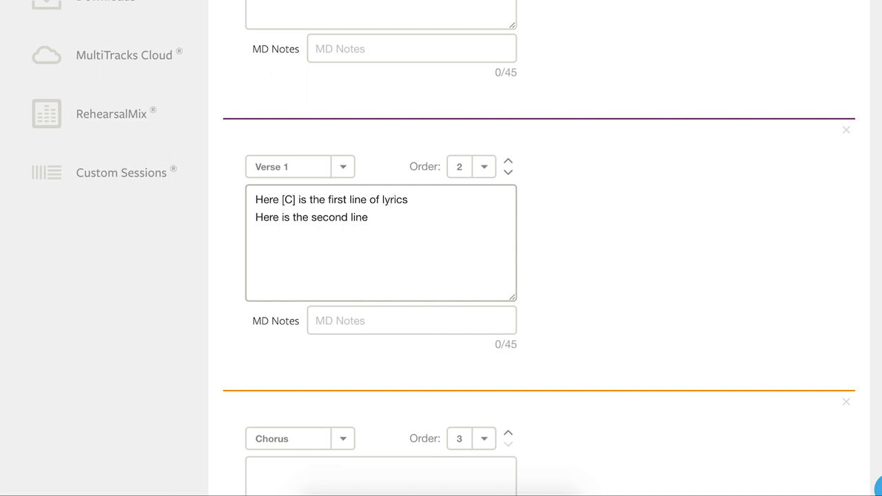
type("[F]")
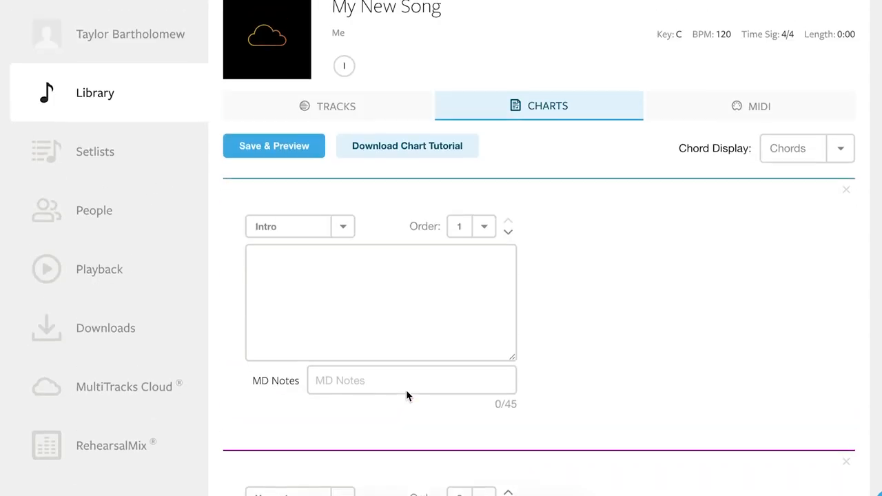
left_click(406, 145)
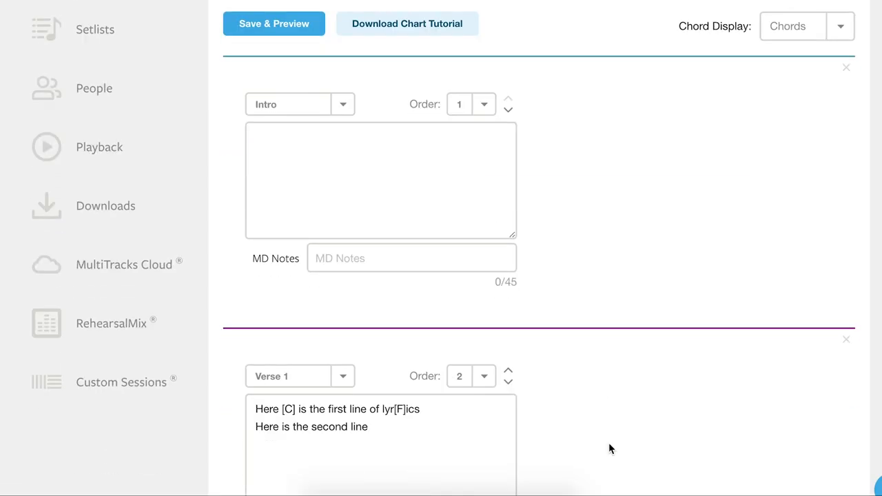
scroll("down", 3)
type("[")
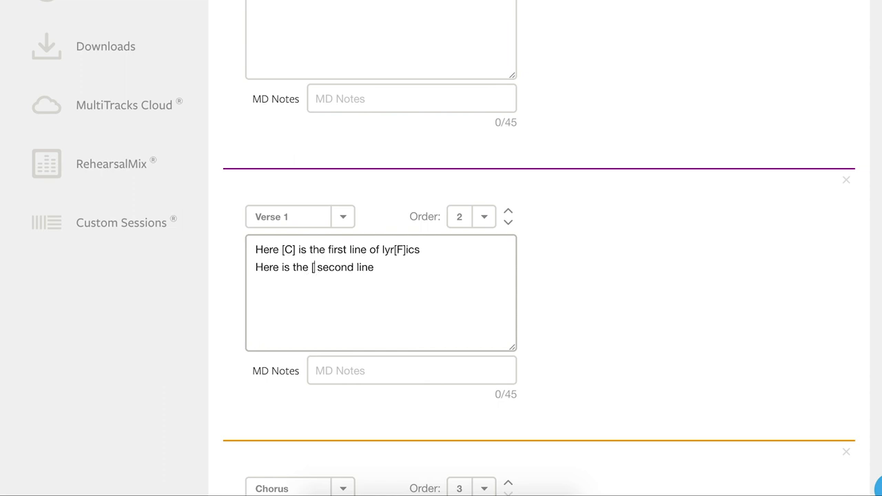
Step: Insert an Am7 chord before 'second', picked from the chord suggestions
type("A")
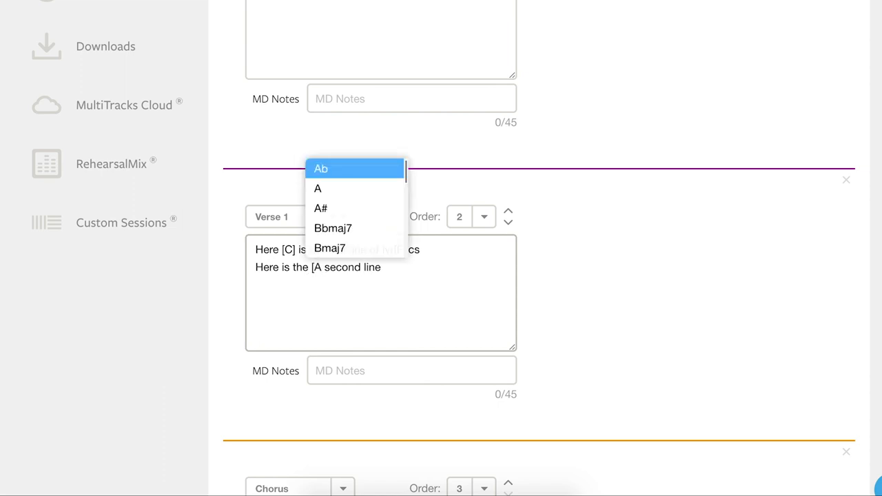
type("m")
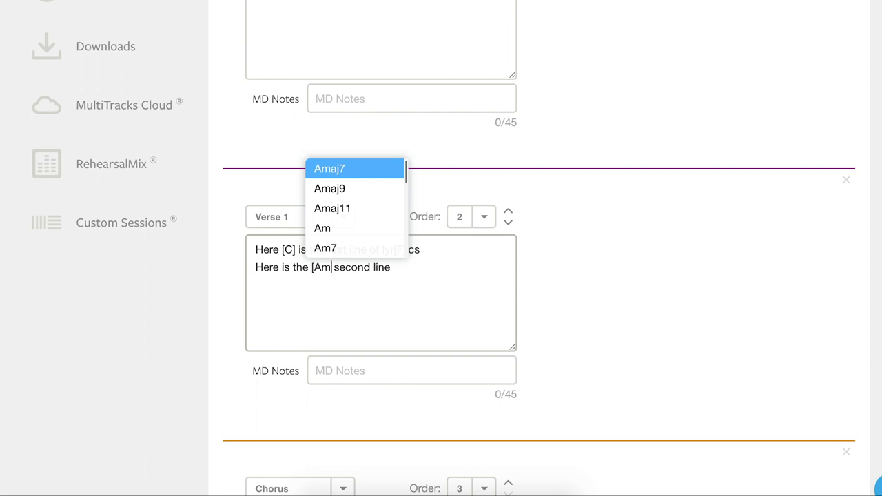
type("7]")
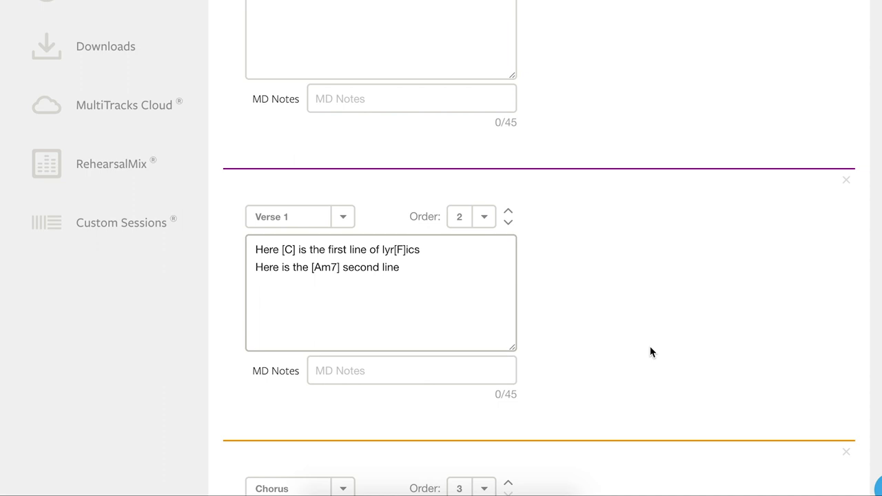
left_click(337, 267)
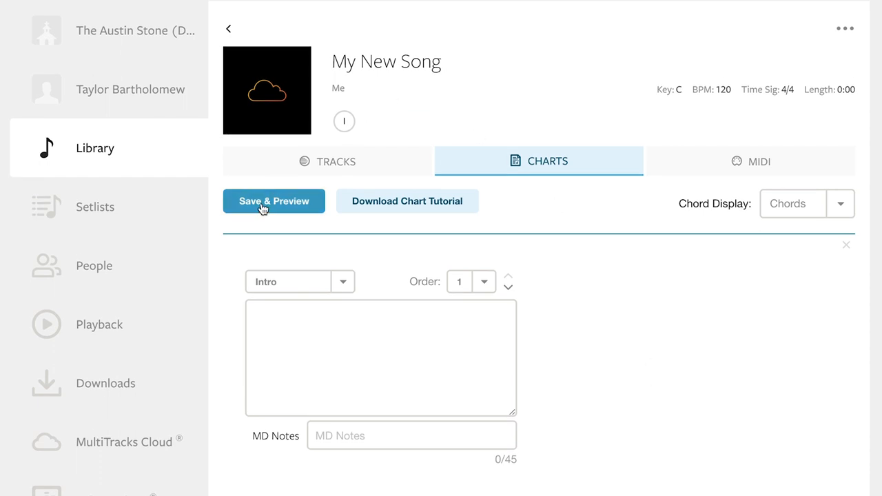
Step: Save the chart and view the rendered Verse 1 preview with C, F and Am7
left_click(274, 200)
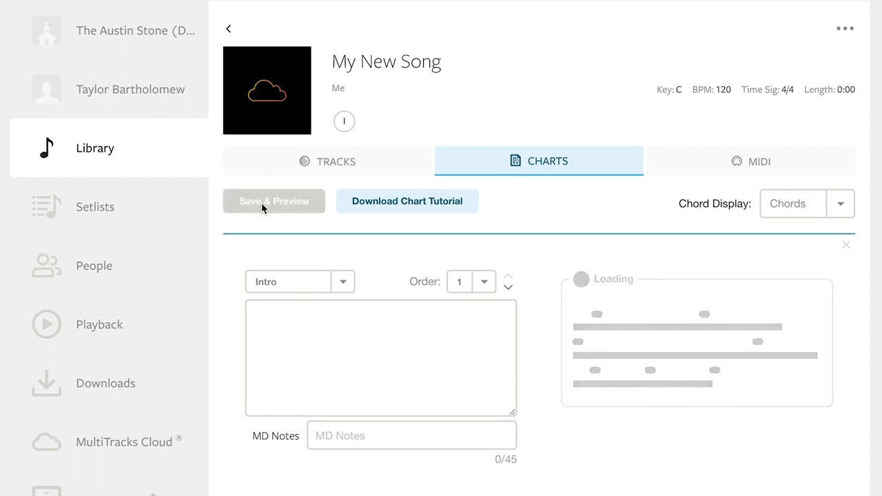
scroll("down", 3)
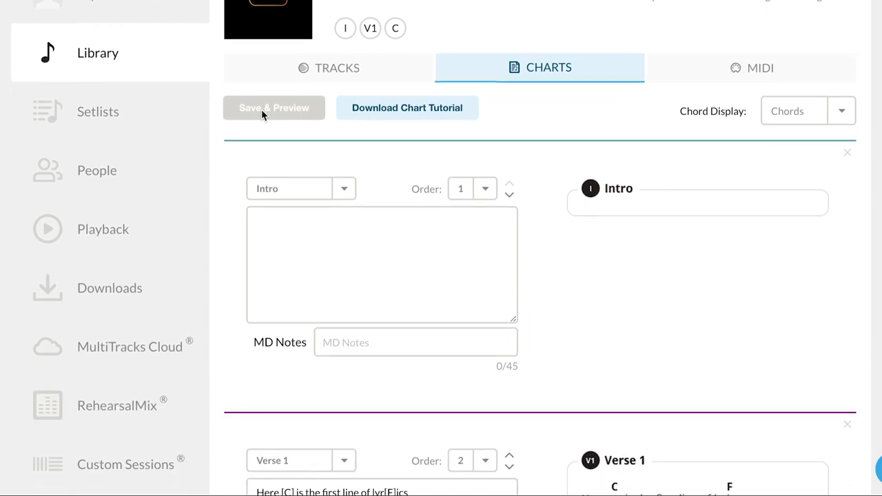
scroll("down", 3)
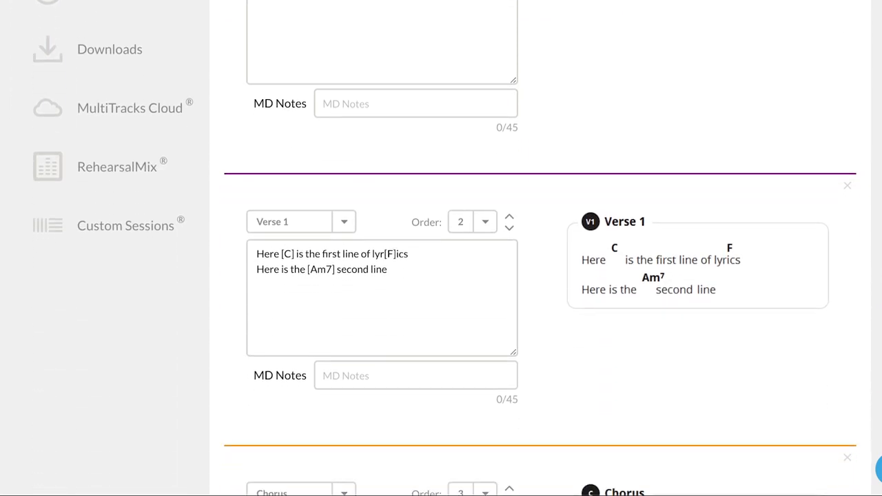